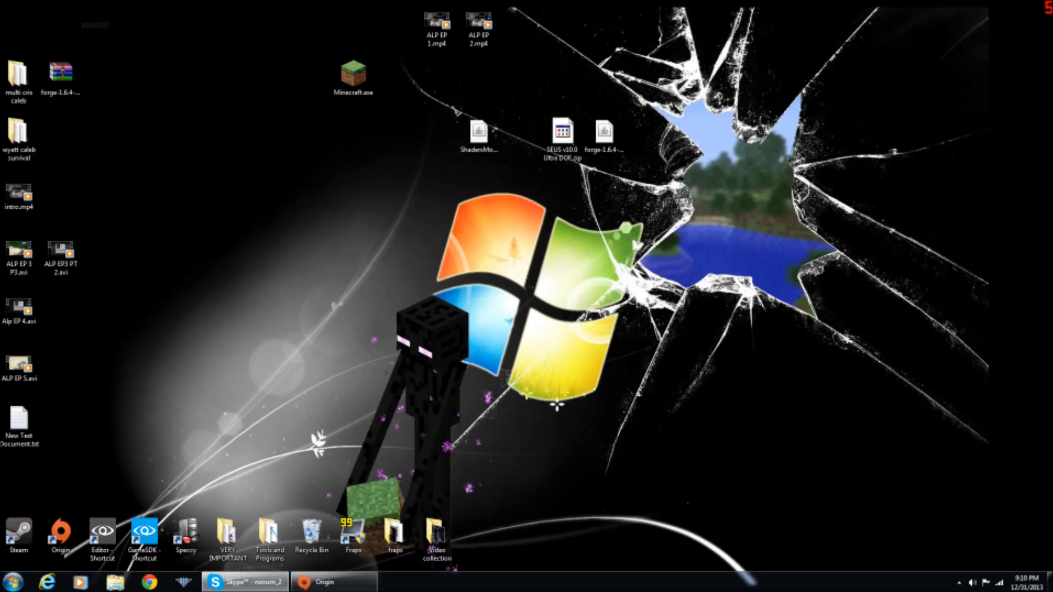
- Start the Minecraft launcher from Minecraft.exe, launch offline, and quit the vanilla 1.7.4 game
click(353, 77)
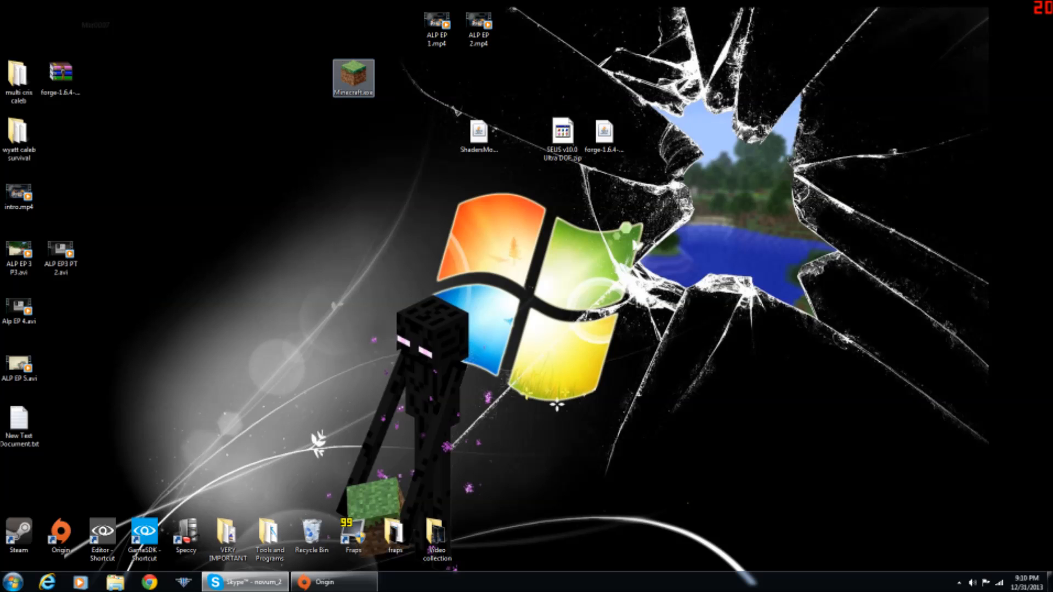
double_click(352, 76)
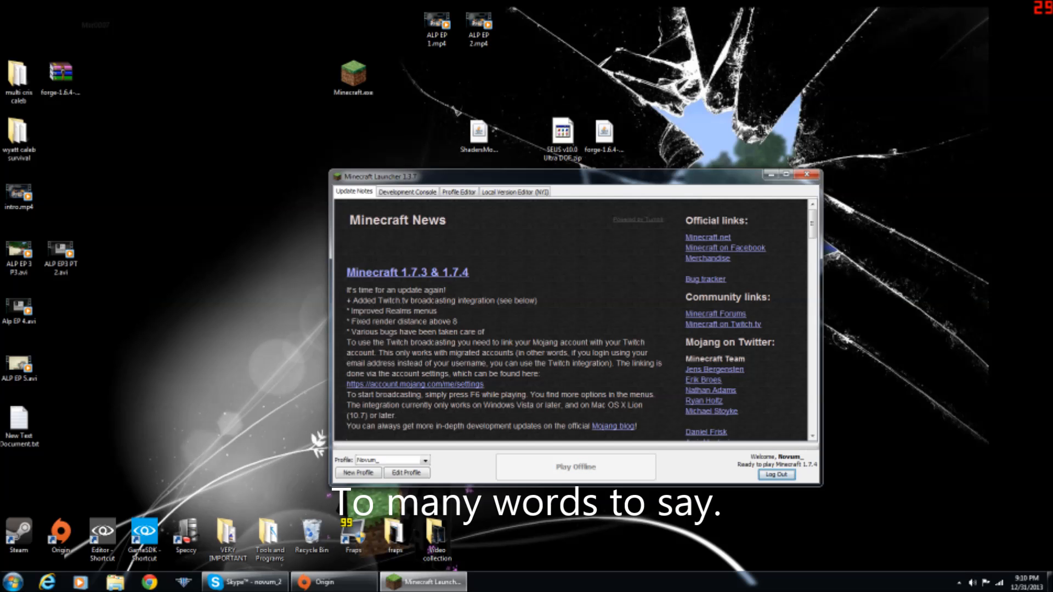
click(809, 175)
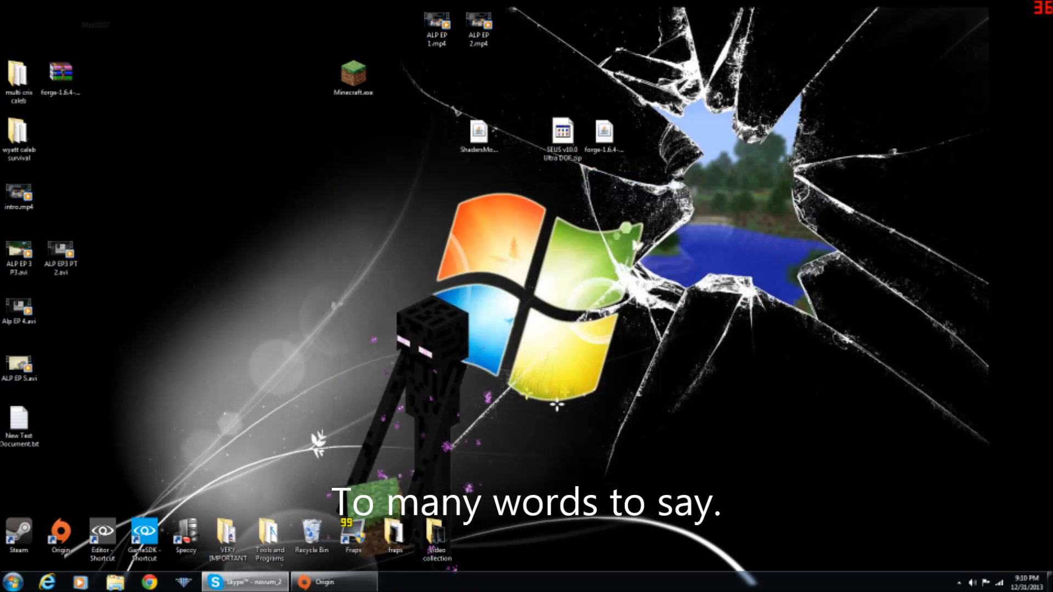
double_click(353, 74)
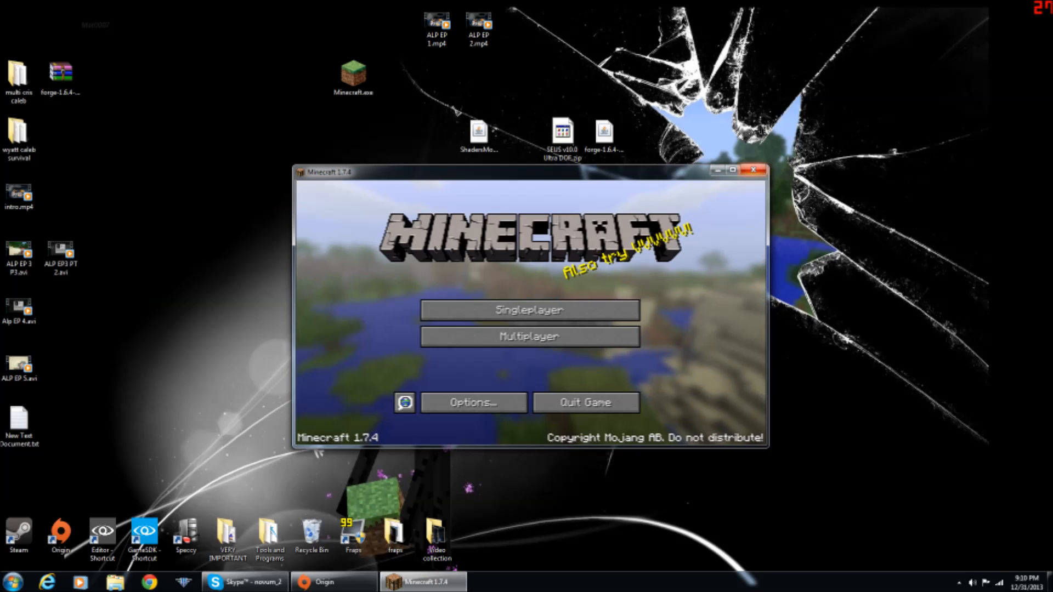
click(753, 170)
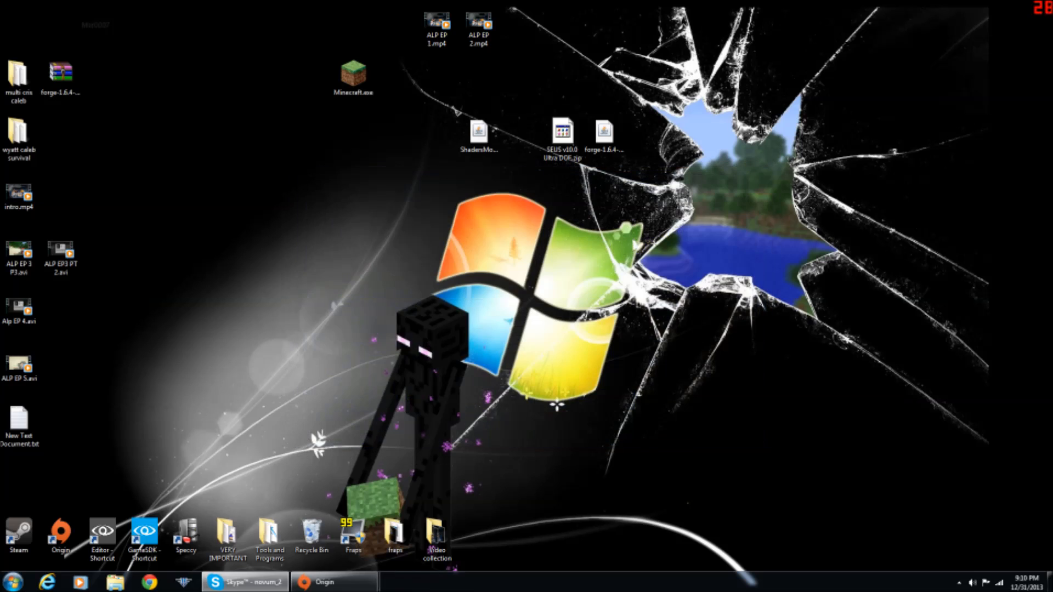
- Run the Forge 1.6.4 installer, install the Forge 9.11.1.965 client profile, and dismiss the Complete notice
click(562, 130)
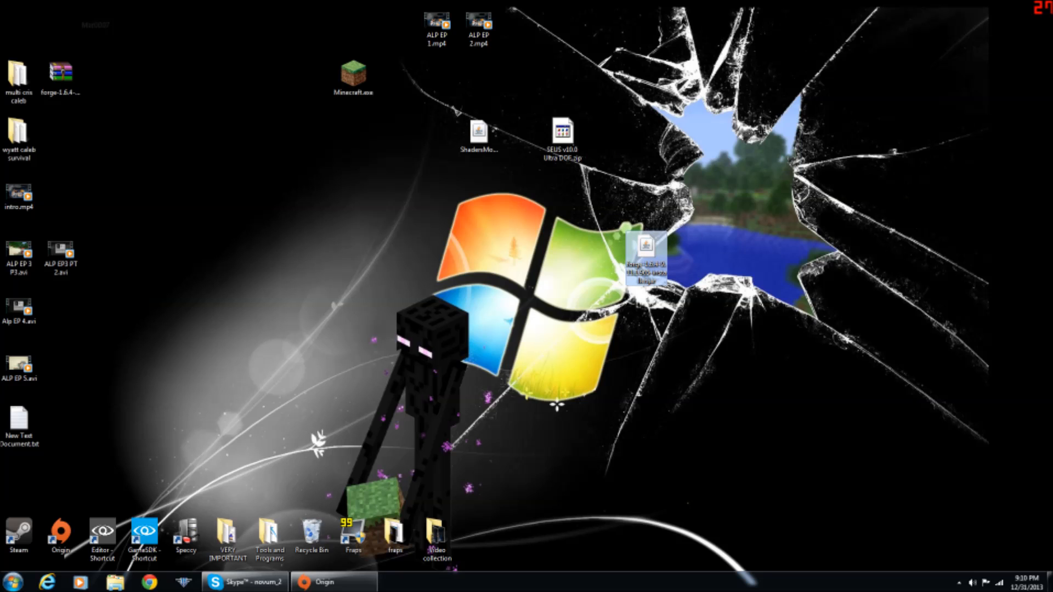
double_click(645, 262)
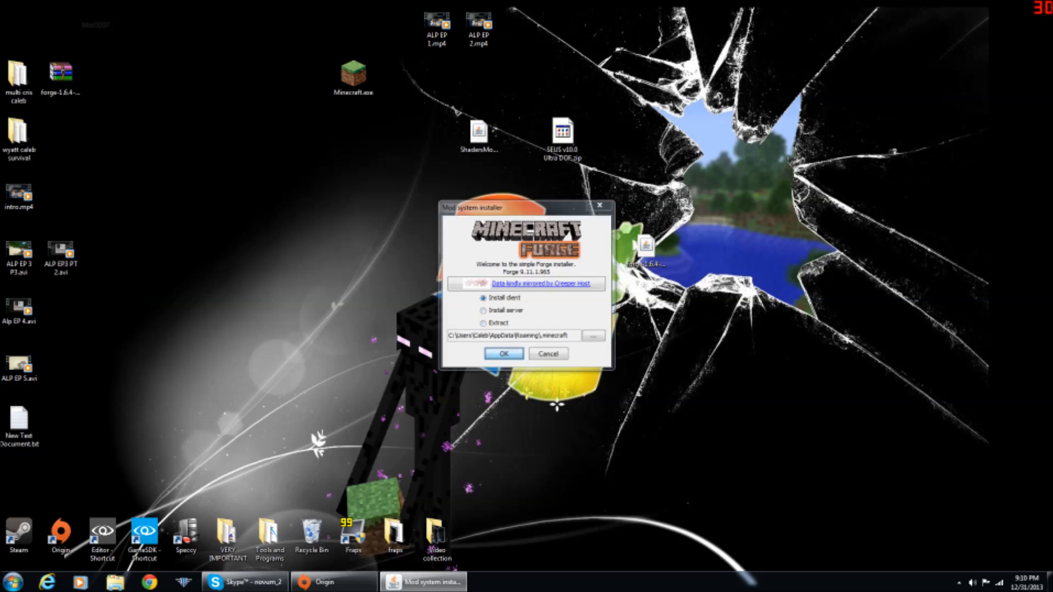
click(504, 353)
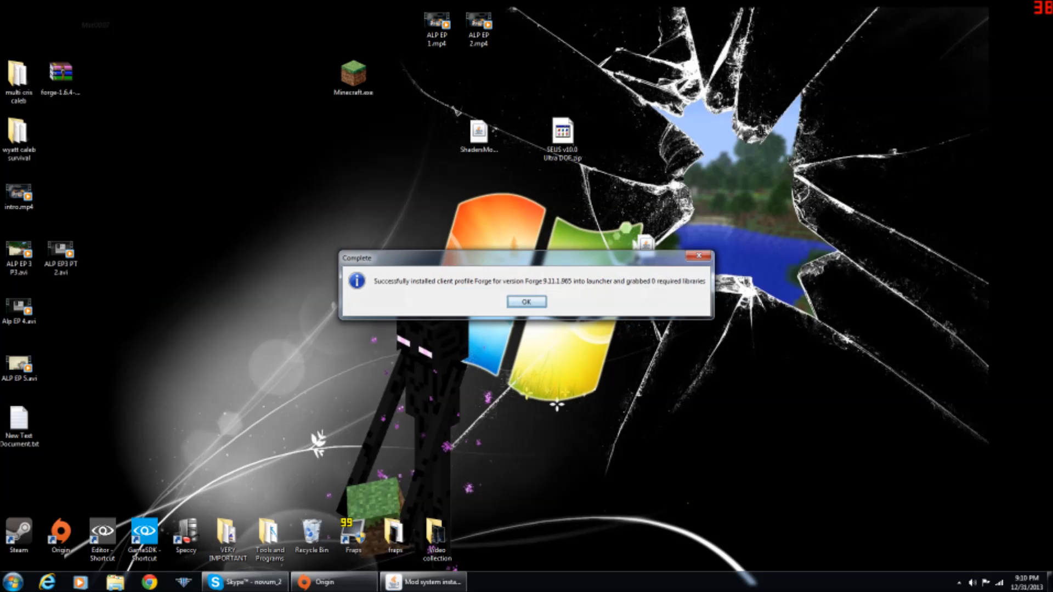
click(525, 302)
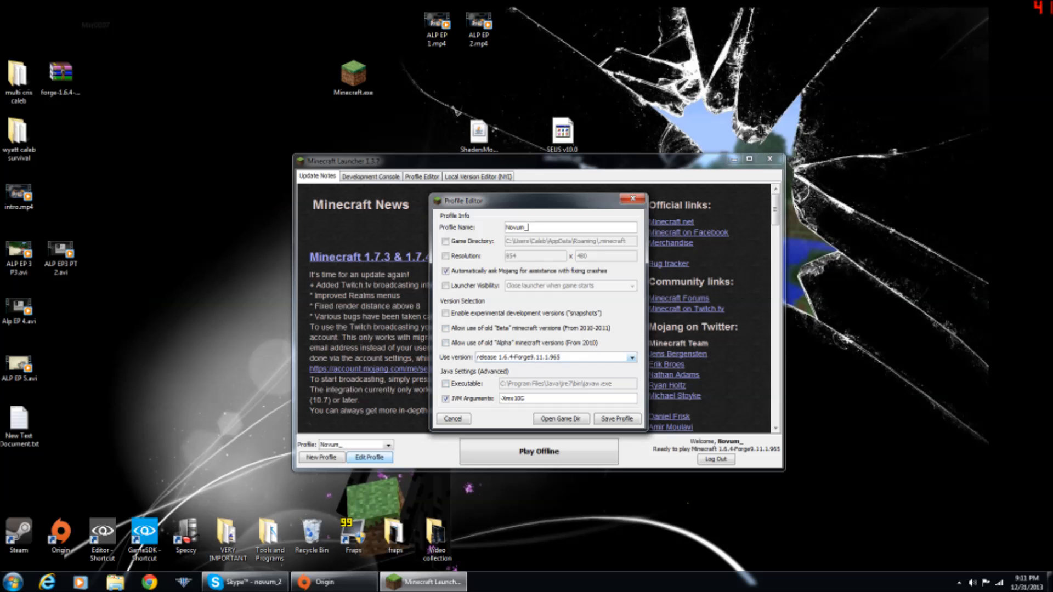
- Choose release 1.6.4-Forge9.11.1.965 as the profile version and search the system for 'how mu'
click(630, 357)
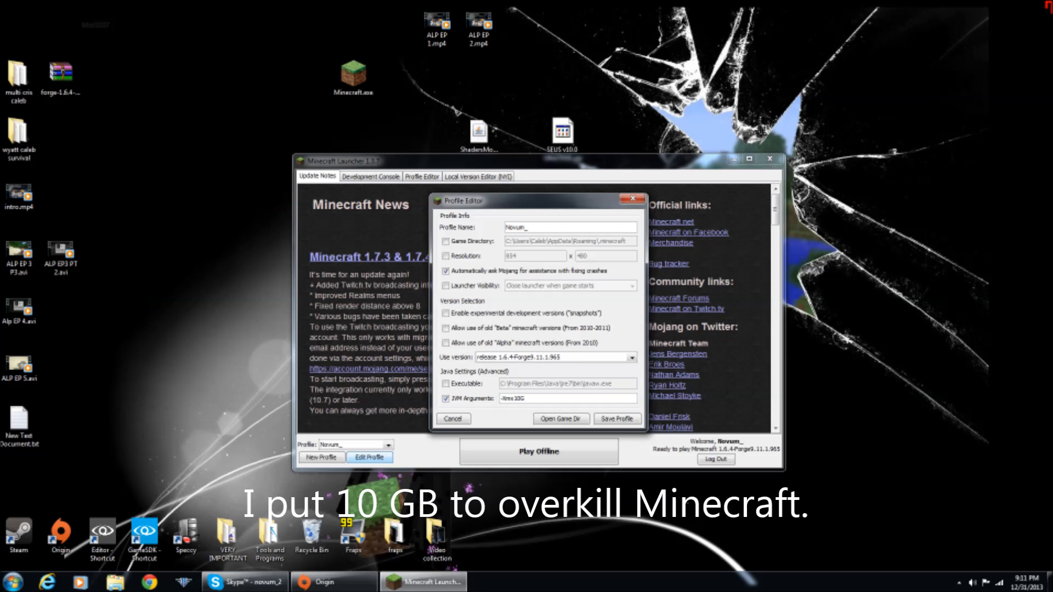
click(11, 582)
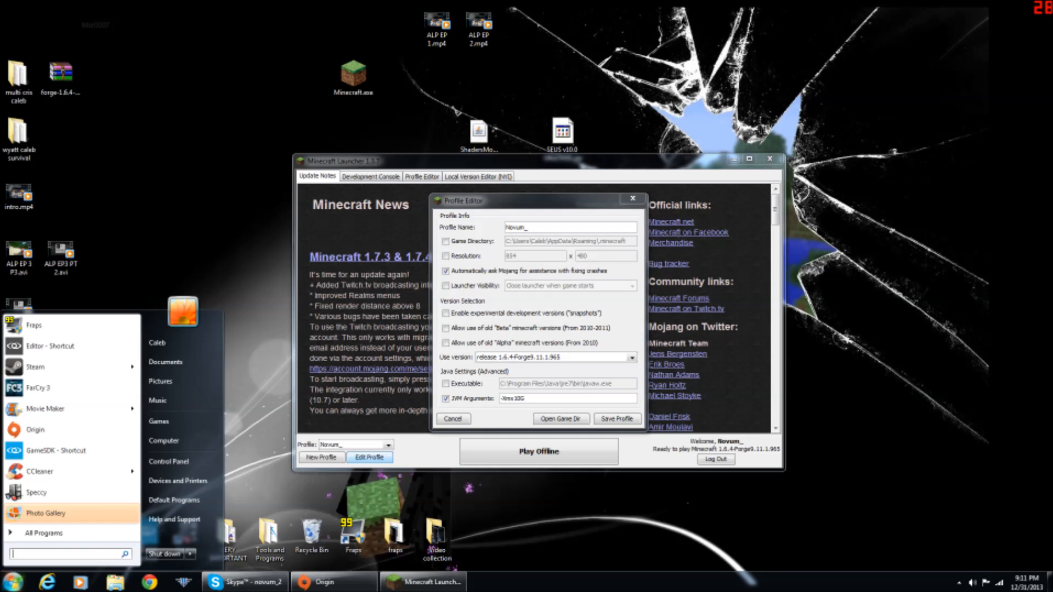
text(how mu)
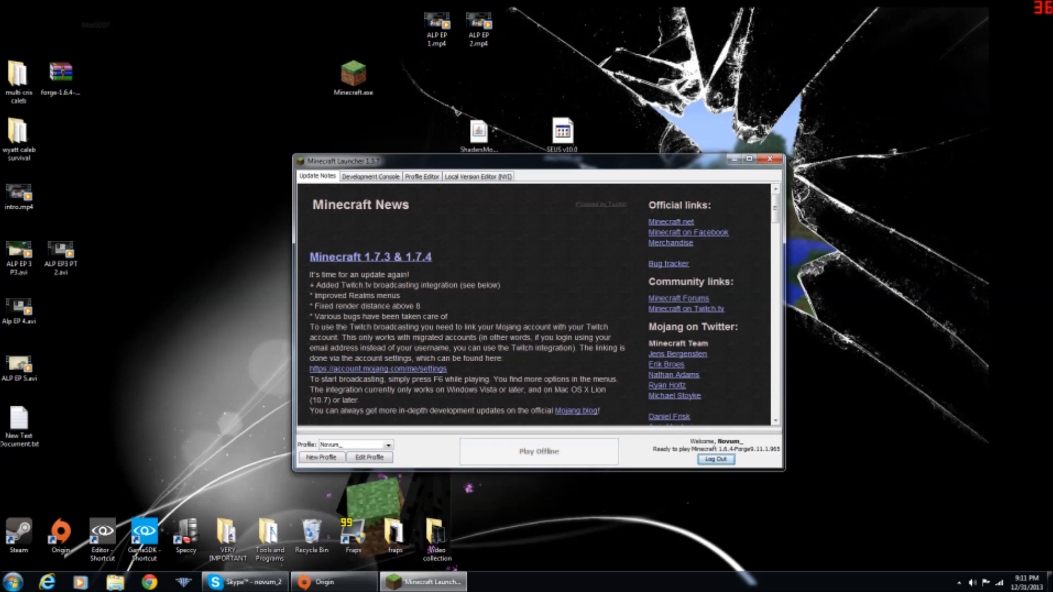
- Play the Forge profile offline, check the Mods list shows 3 loaded mods, and quit Minecraft 1.6.4
click(538, 451)
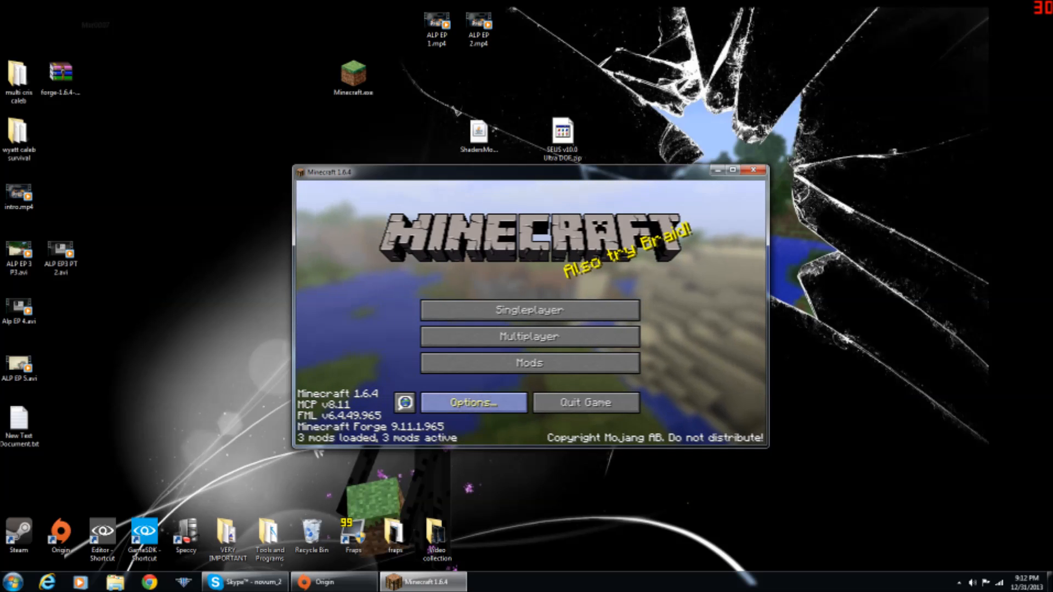
click(529, 362)
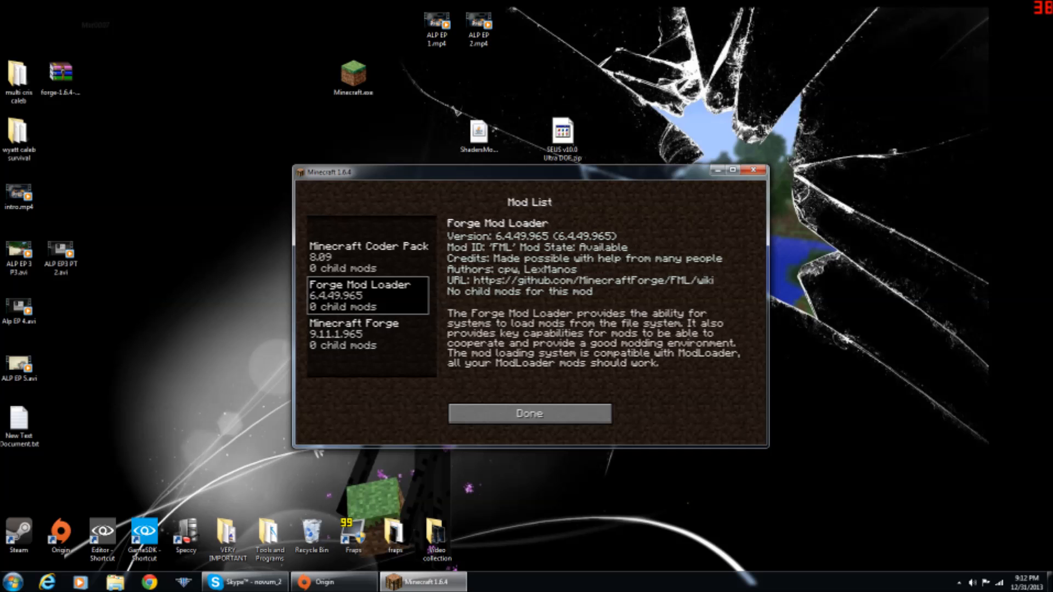
click(528, 414)
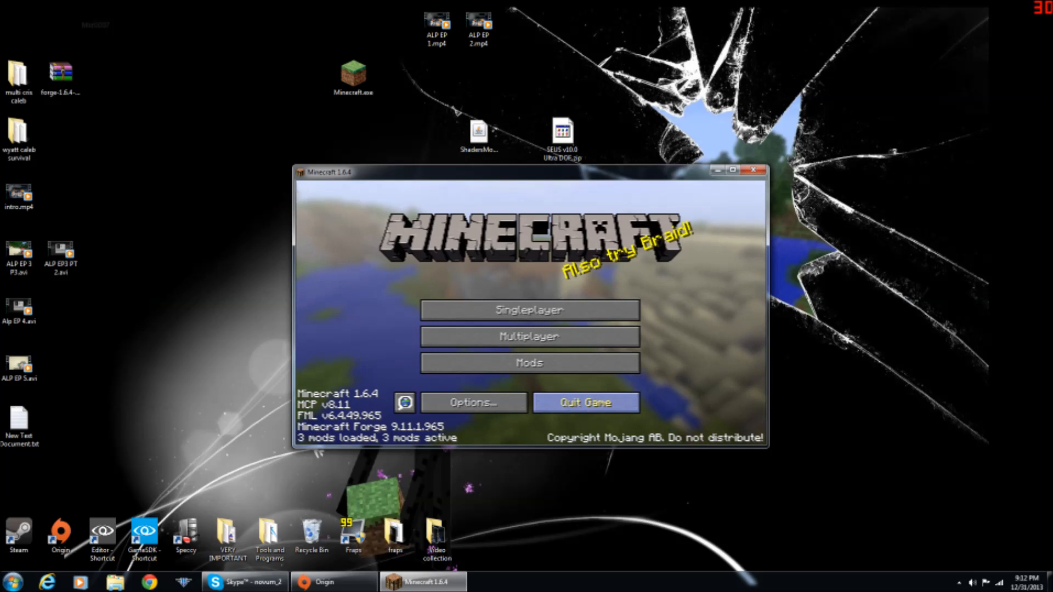
click(11, 581)
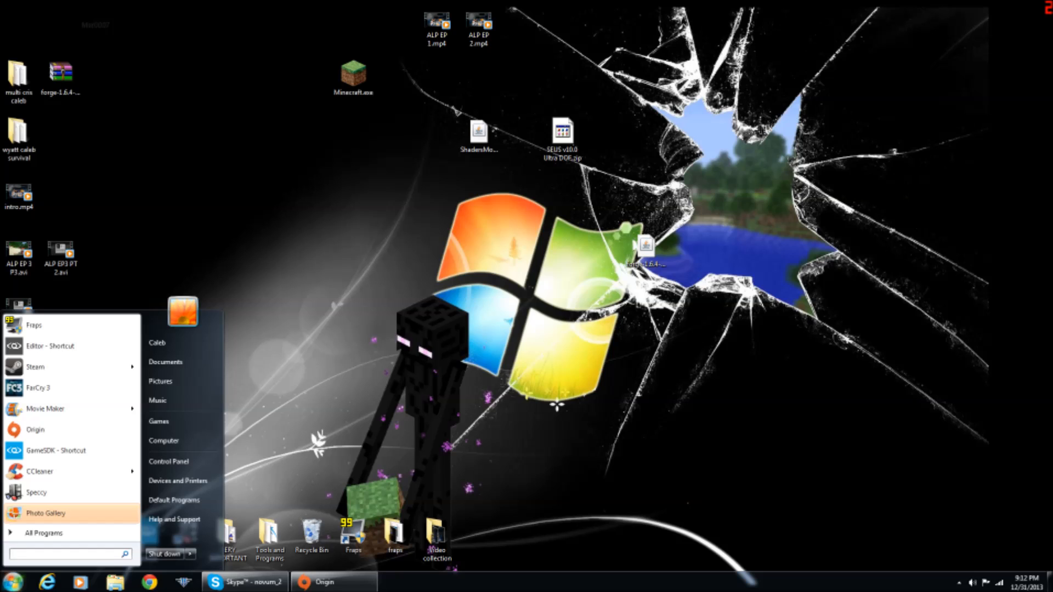
- Search %appdata%, then open Roaming's .minecraft folder and its mods folder in Explorer
text(%s)
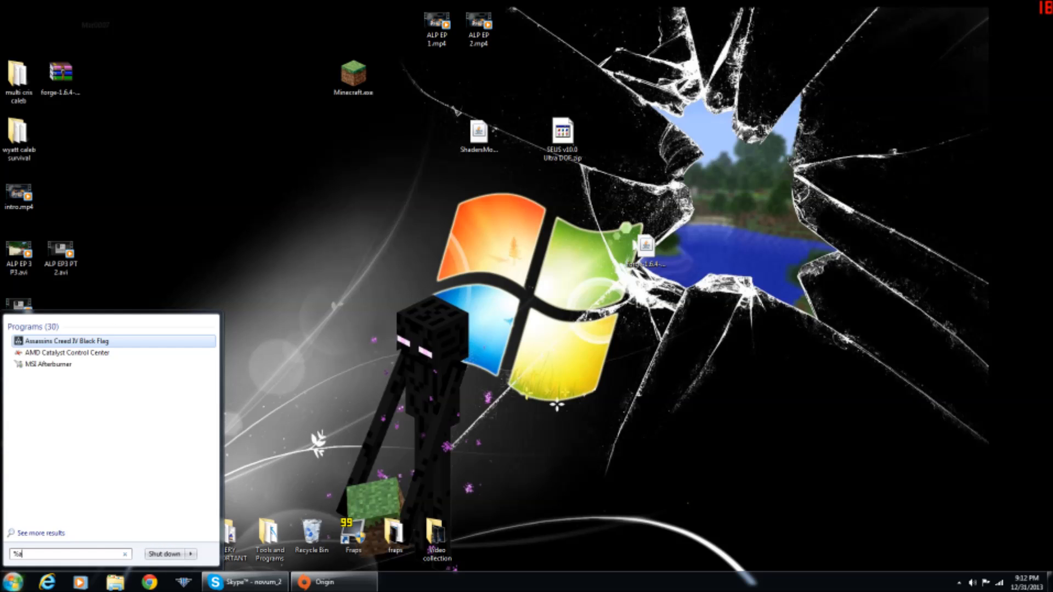
text(appda)
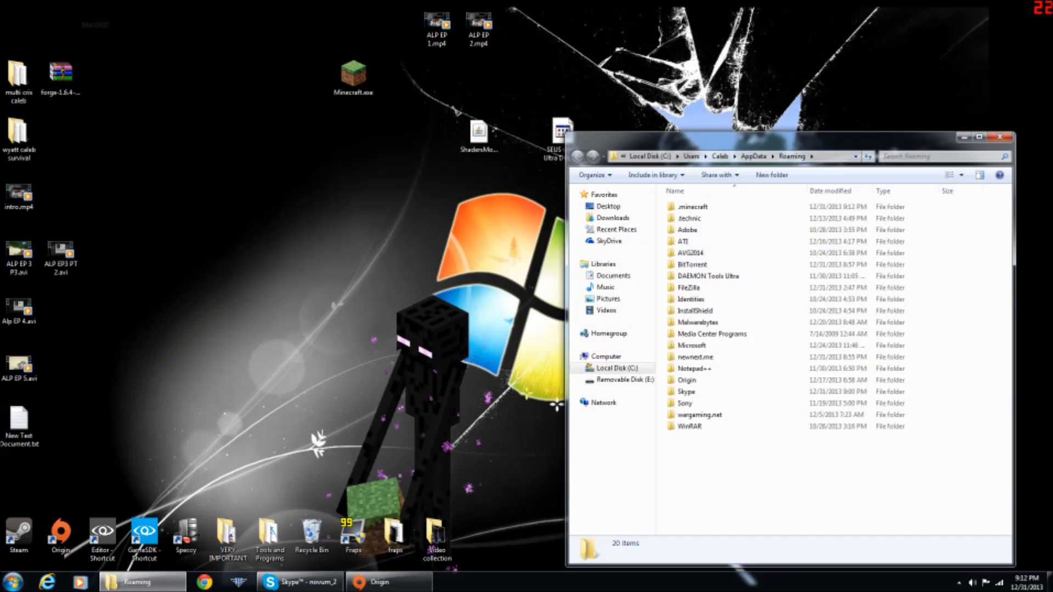
click(693, 208)
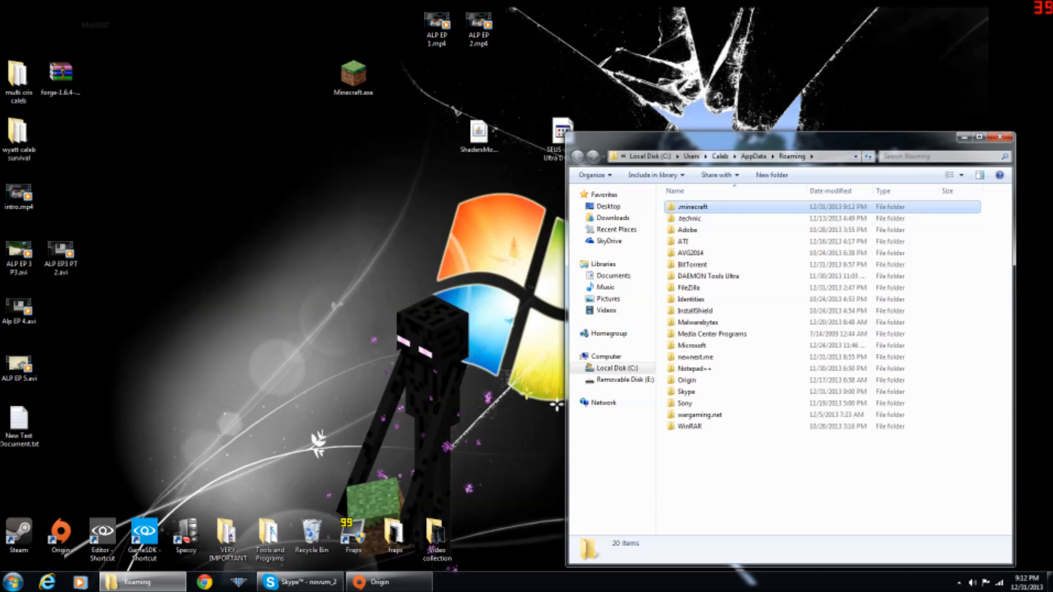
double_click(692, 207)
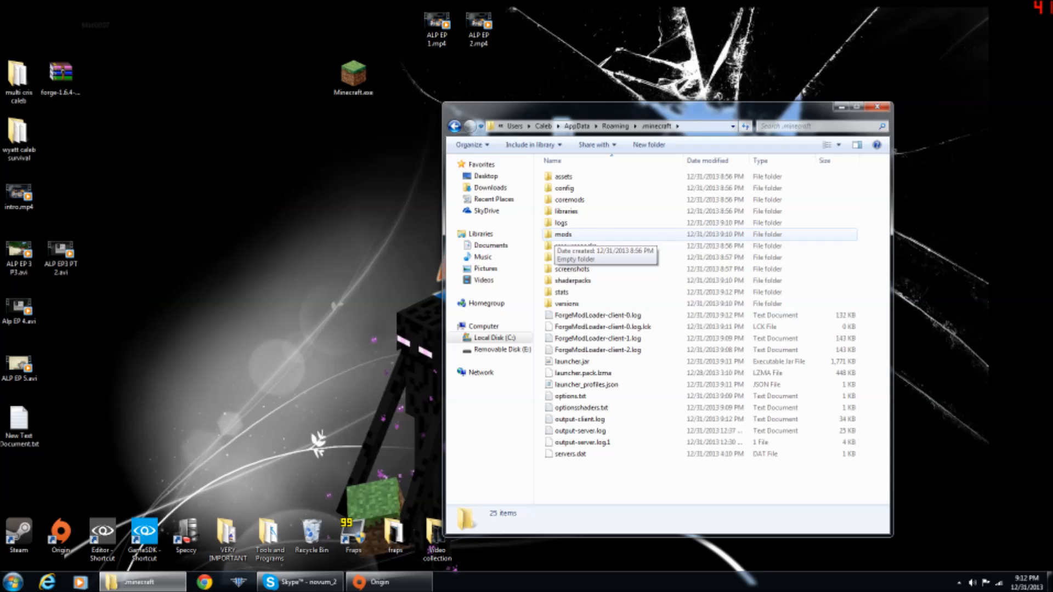
double_click(562, 234)
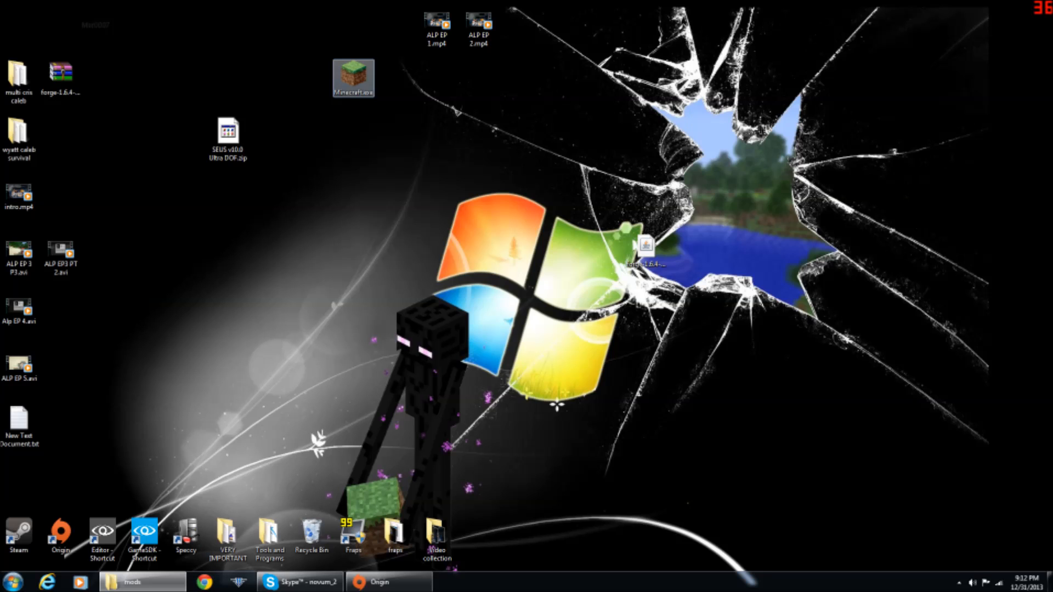
- Relaunch Minecraft offline with the Forge profile and check the Mods list now shows four mods
double_click(352, 77)
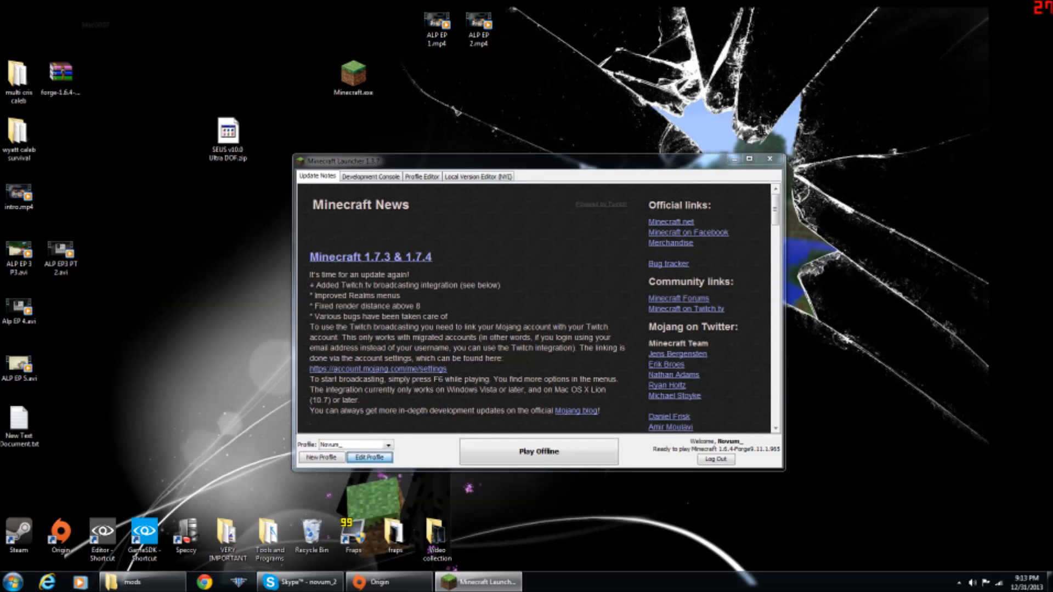
click(368, 458)
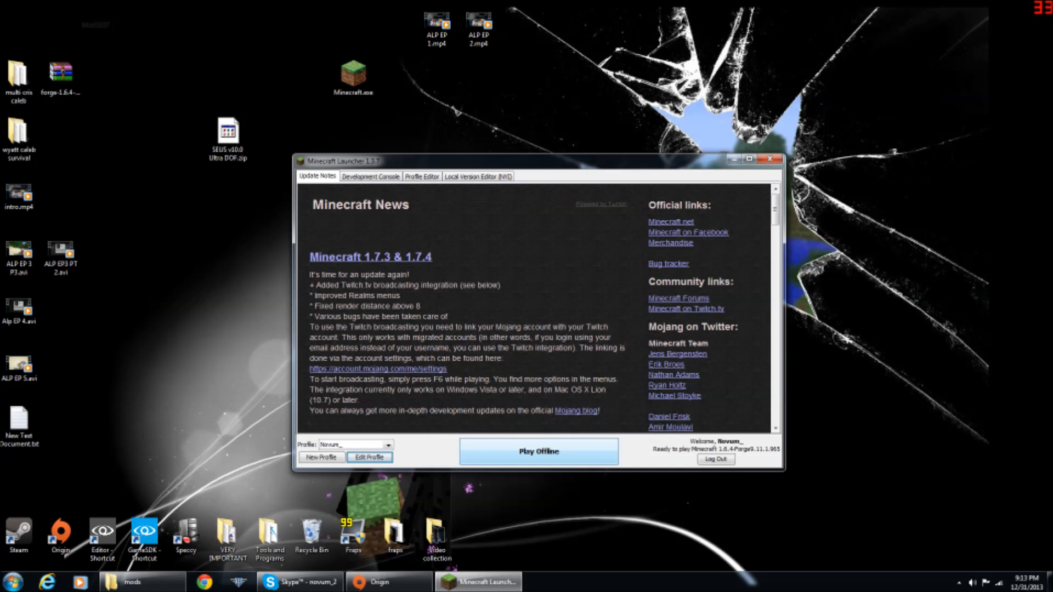
click(537, 451)
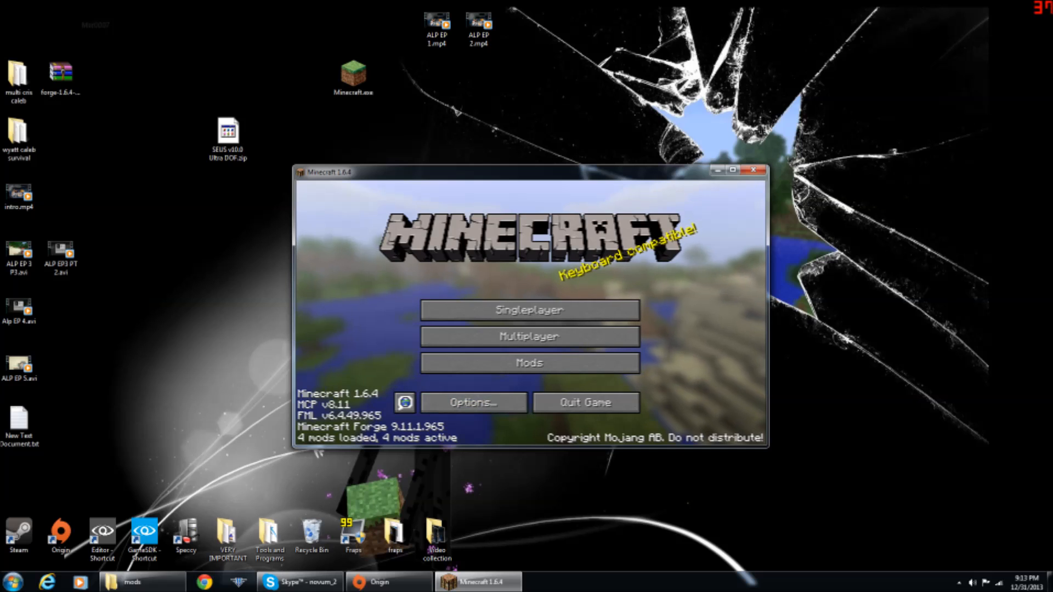
click(528, 363)
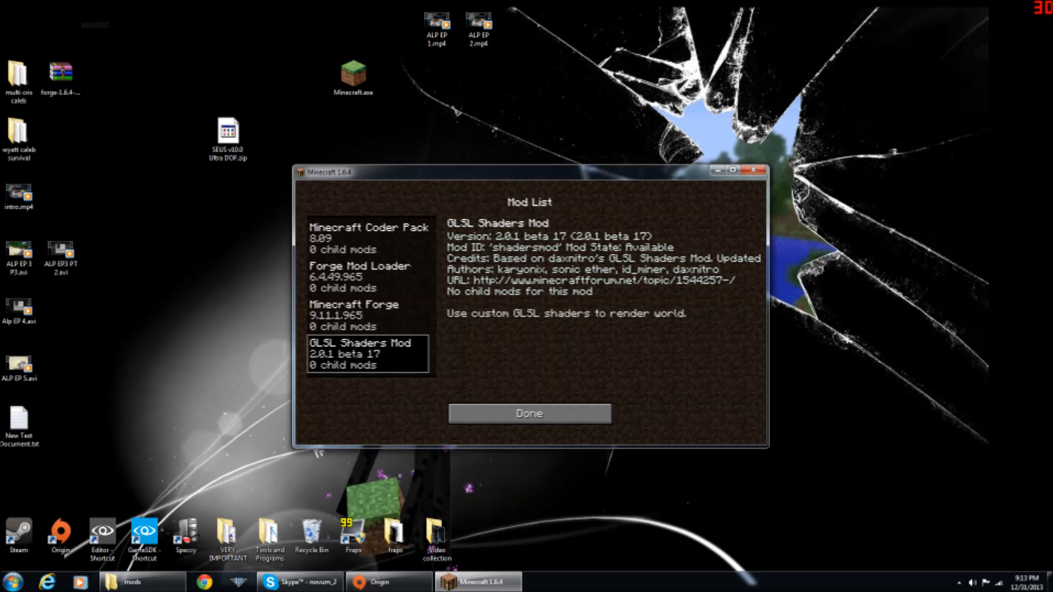
click(528, 414)
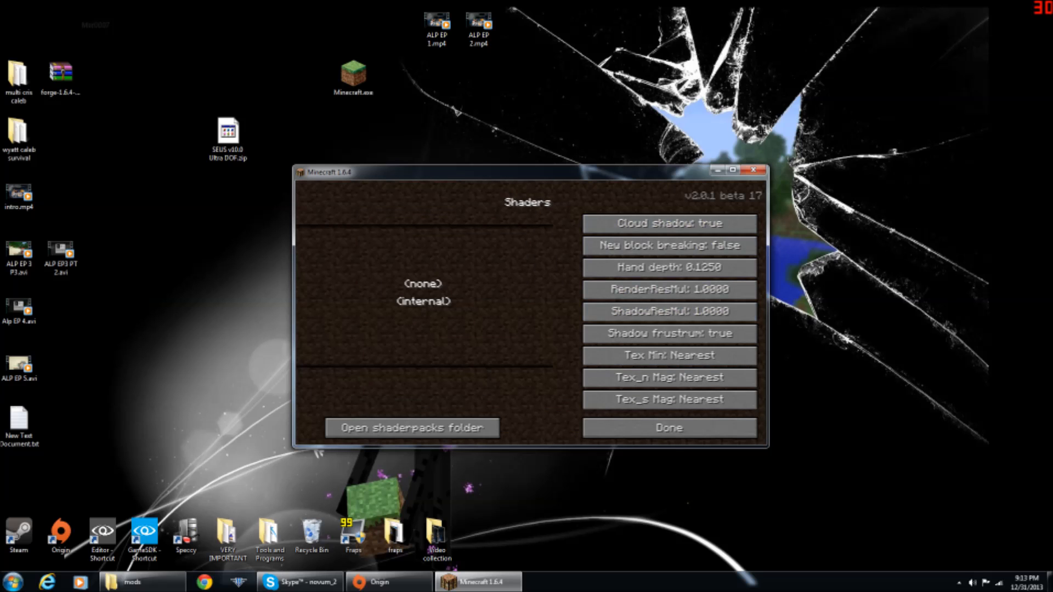
- Back out of the Shaders and Options screens to the title screen and quit the game
click(668, 426)
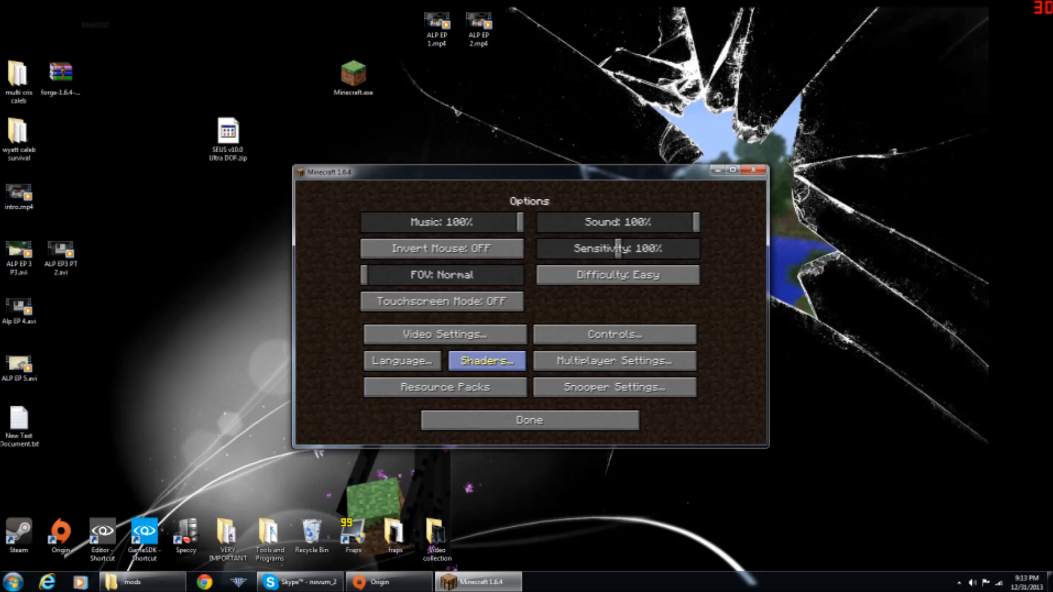
click(528, 420)
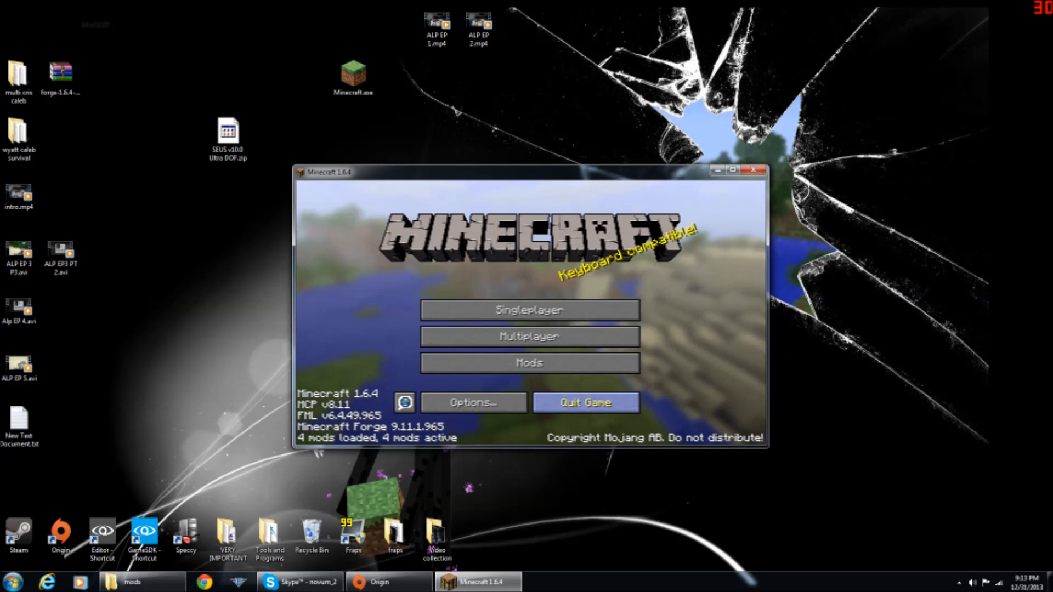
click(583, 403)
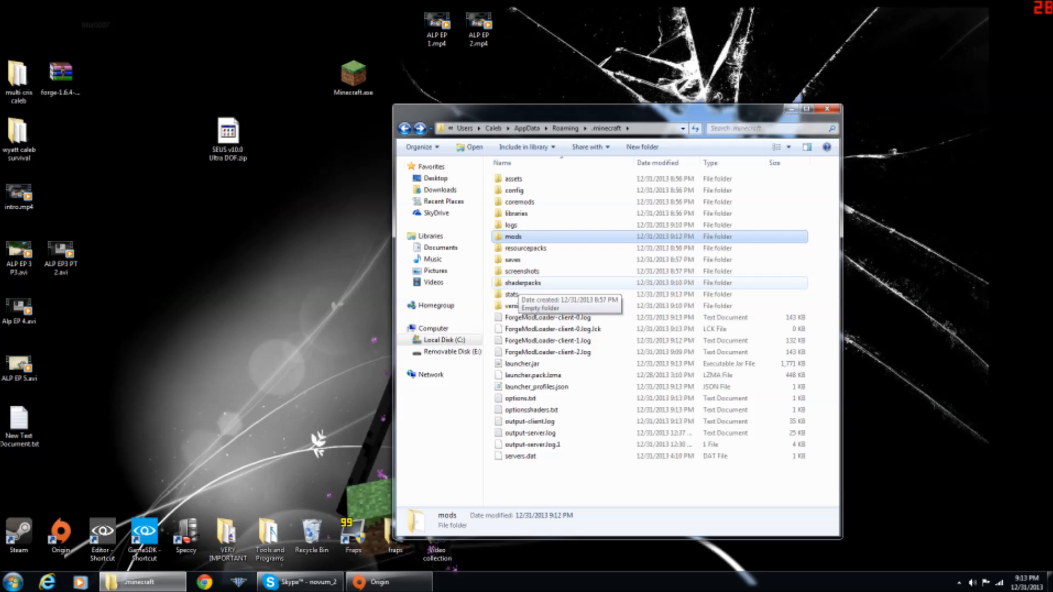
- Move SEUS v10.0 Ultra DOF.zip from the desktop into the shaderpacks folder and close Explorer
double_click(525, 283)
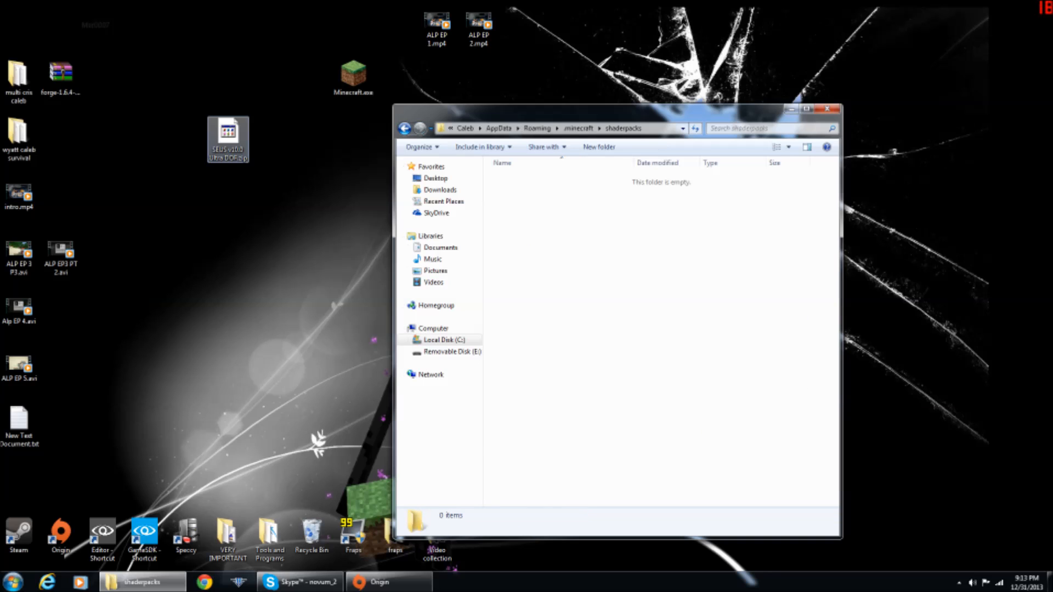
drag(228, 134, 587, 297)
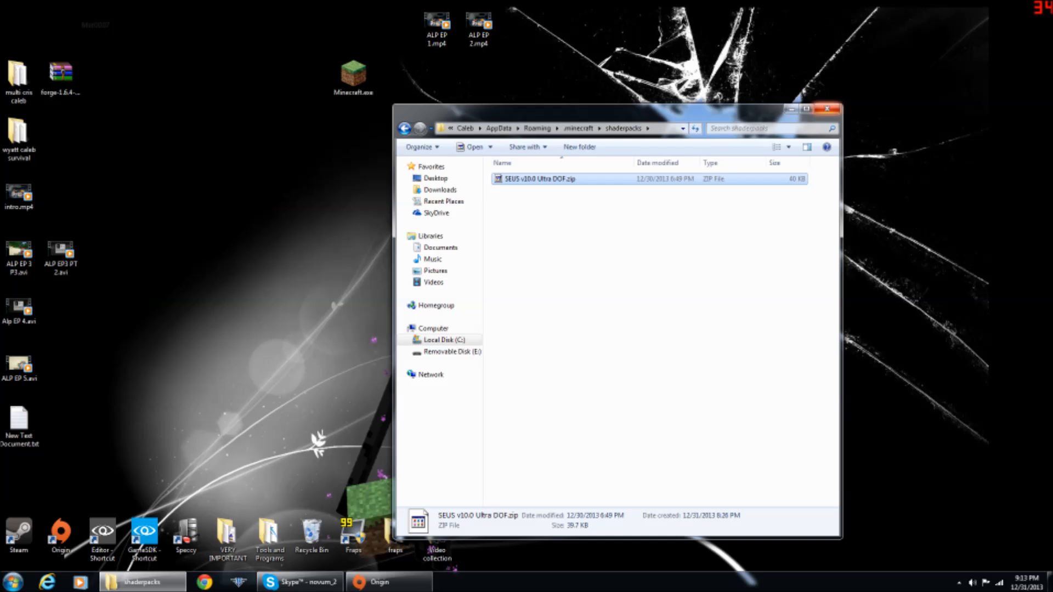
click(827, 109)
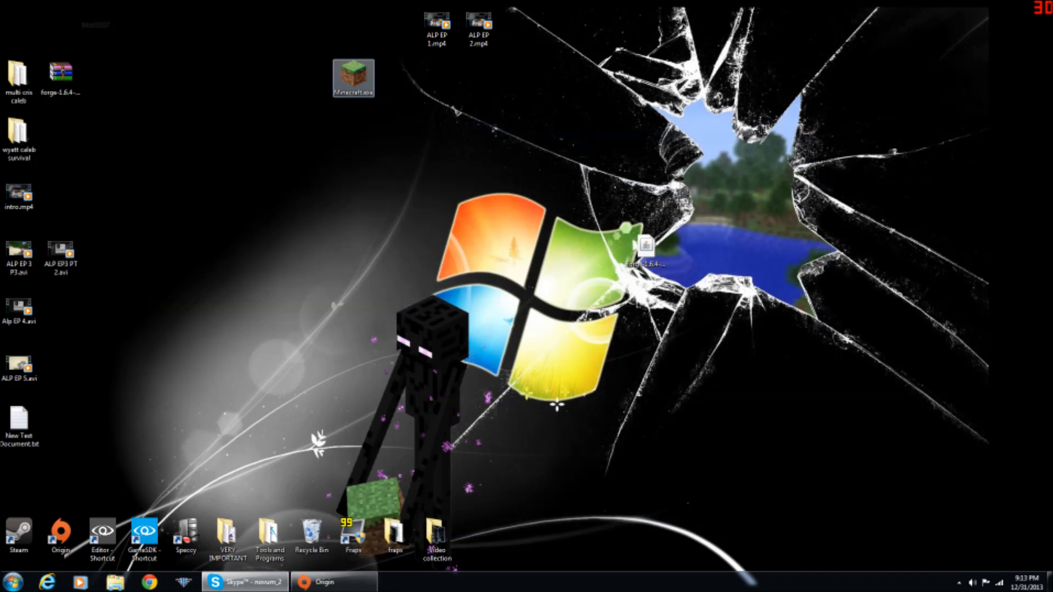
- Start the launcher from Minecraft.exe and play the Forge 1.6.4 profile offline to the title screen
double_click(354, 77)
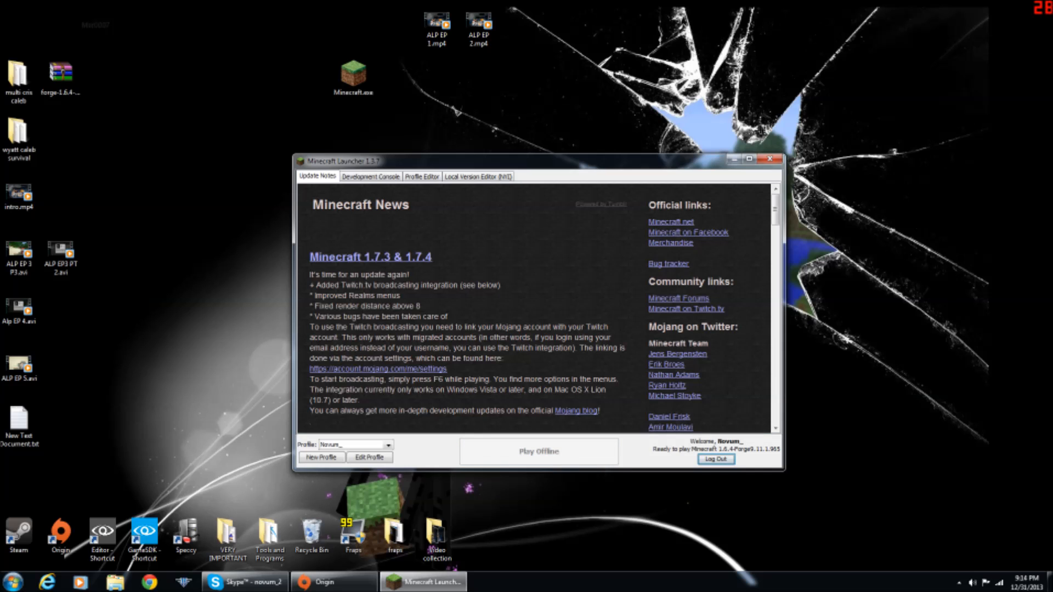
click(770, 160)
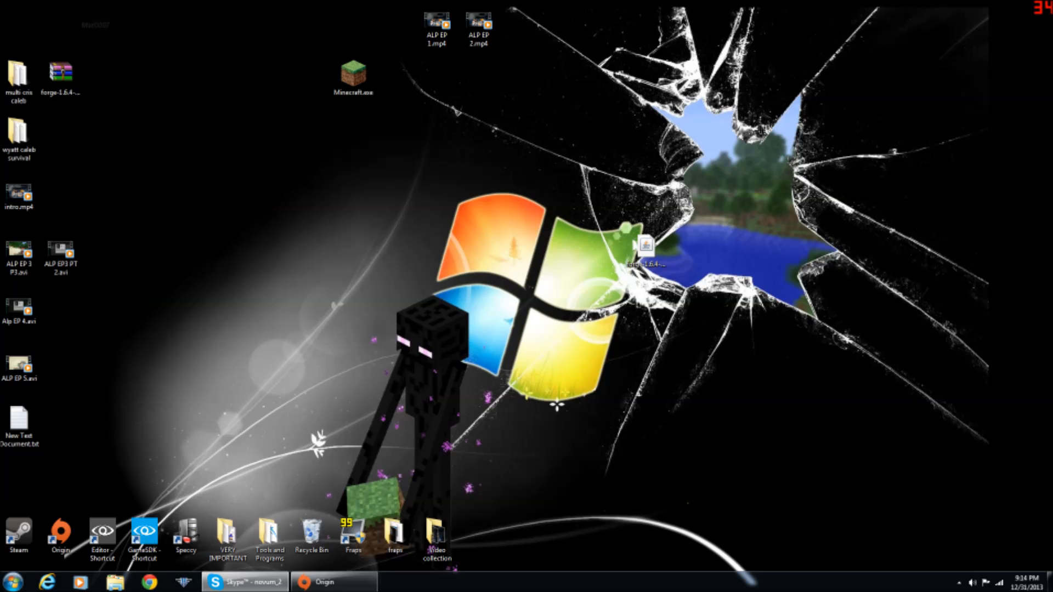
double_click(644, 249)
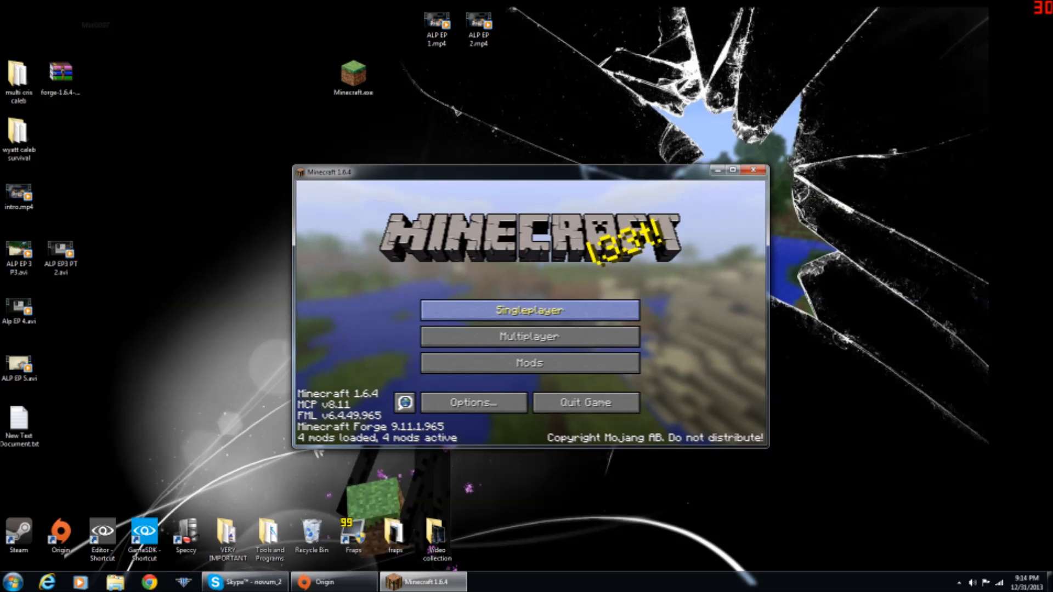
- Browse the Singleplayer world list, confirm GLSL Shaders Mod in the Mods list, and load a saved world
click(528, 310)
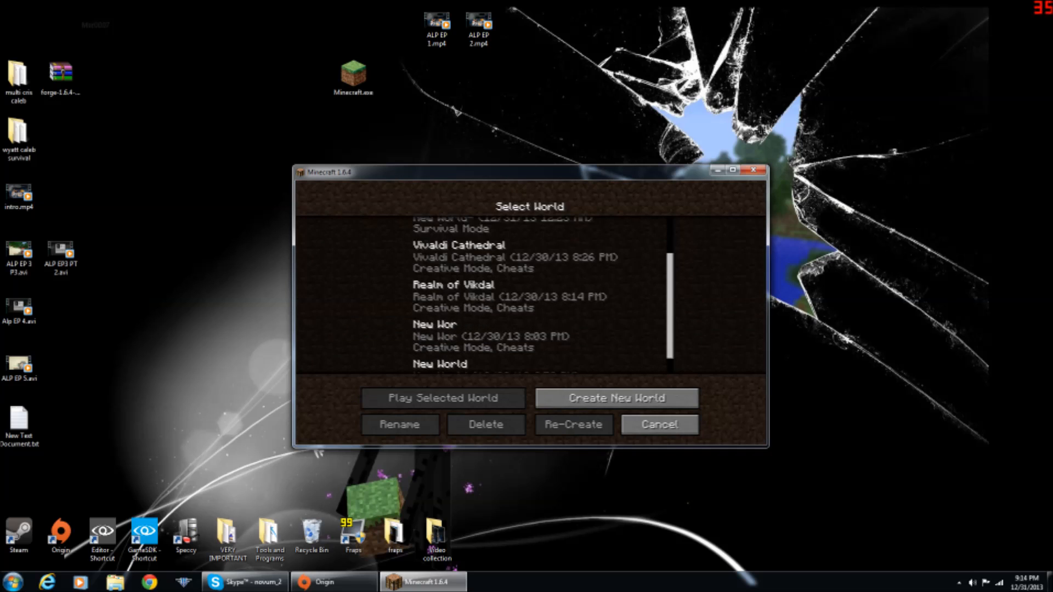
scroll(down, 3)
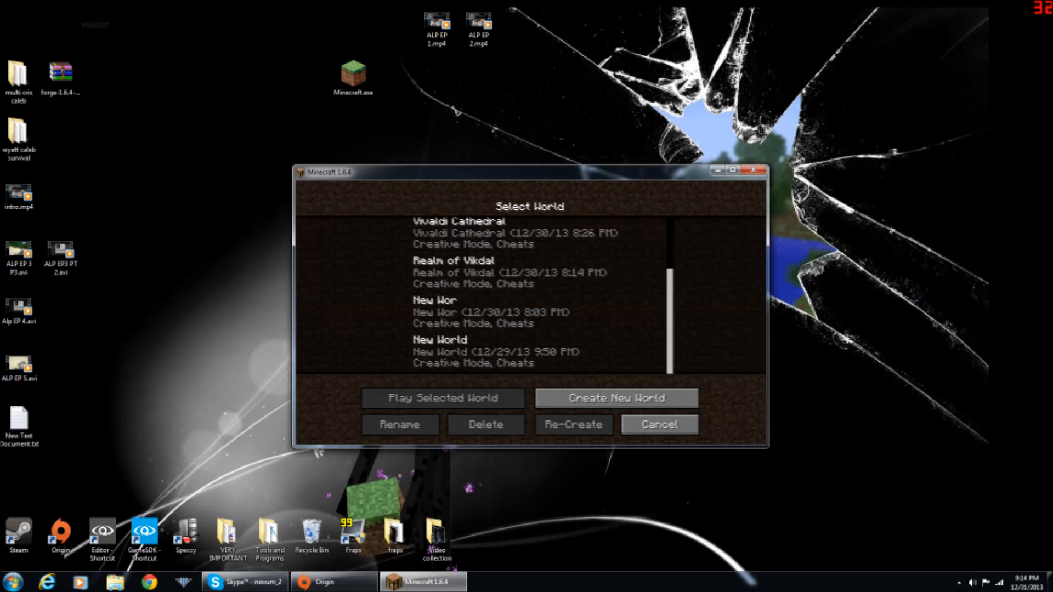
click(442, 397)
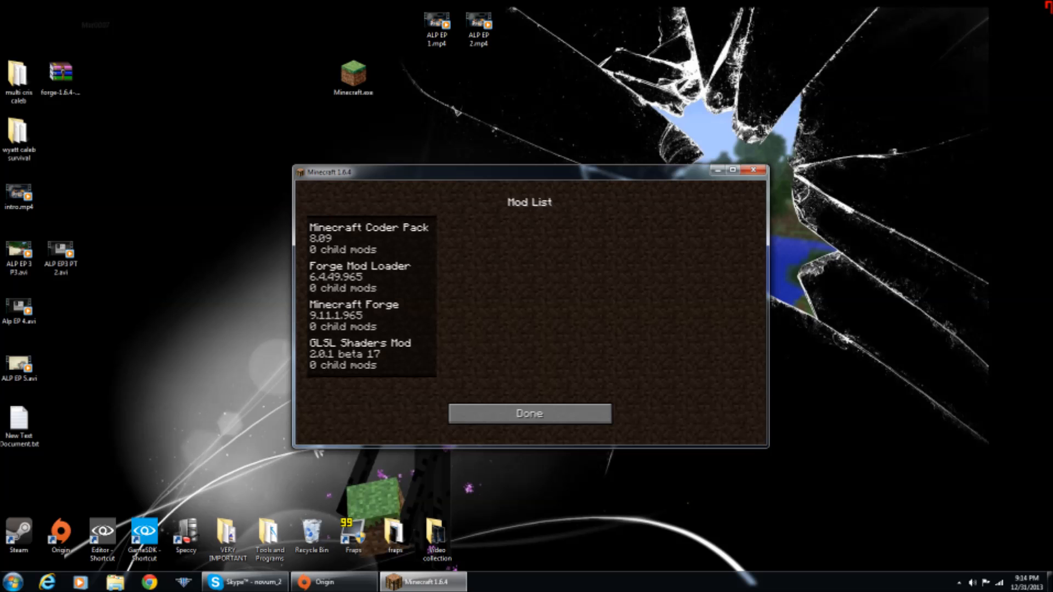
click(529, 414)
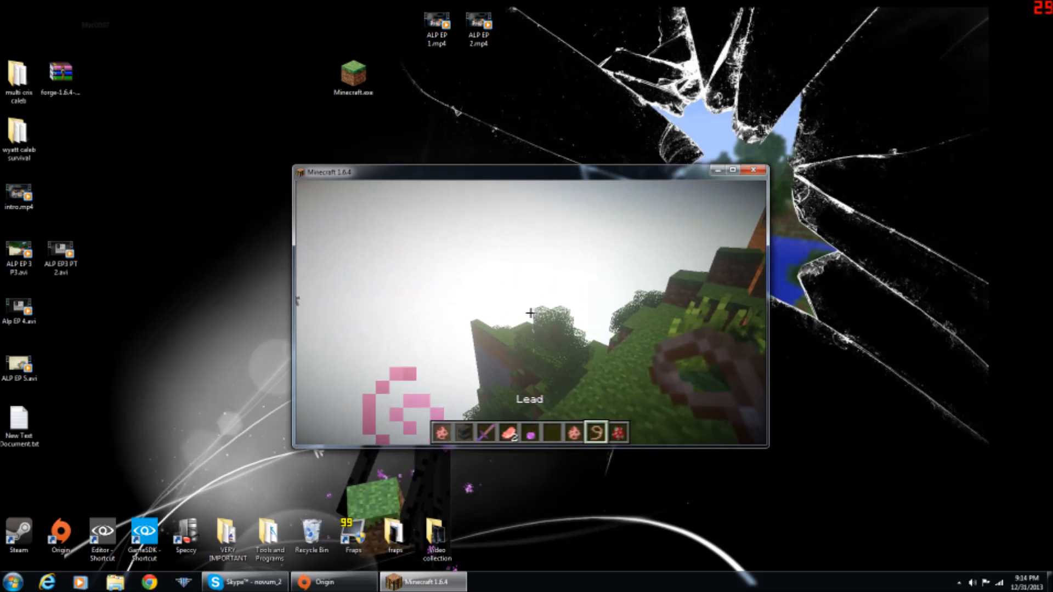
- Go fullscreen with the SEUS v10.0 Ultra DOF pack selected, then change Render Distance in Video Settings
key(e)
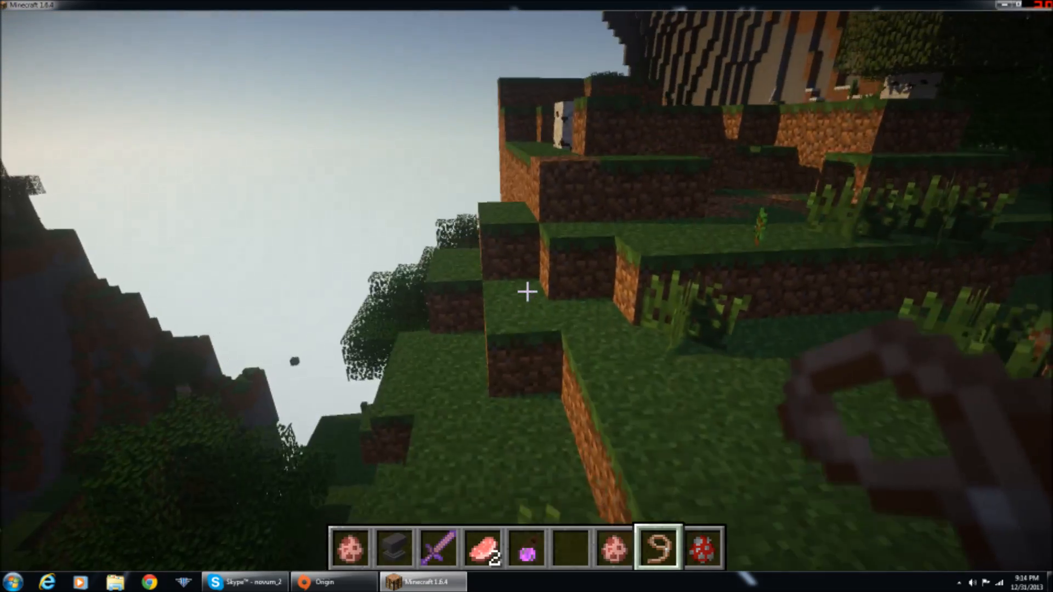
mouse_move(527, 292)
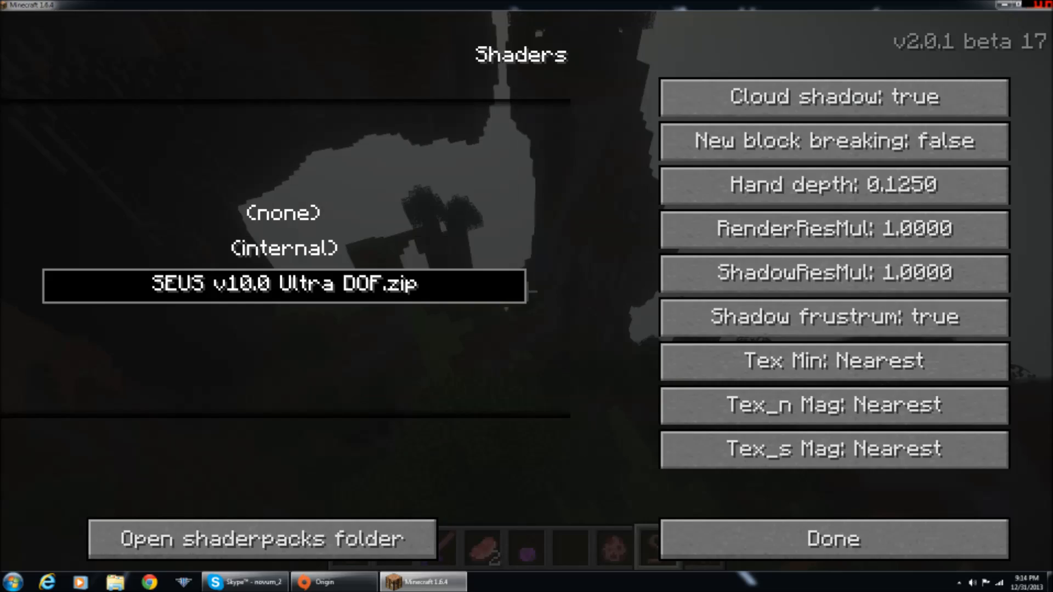
click(832, 538)
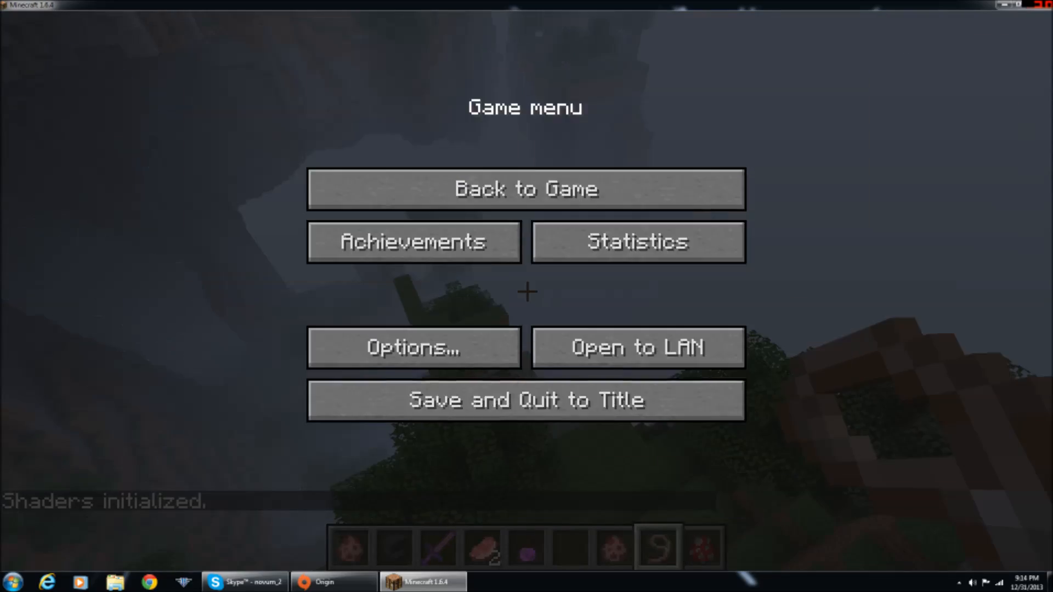
click(413, 348)
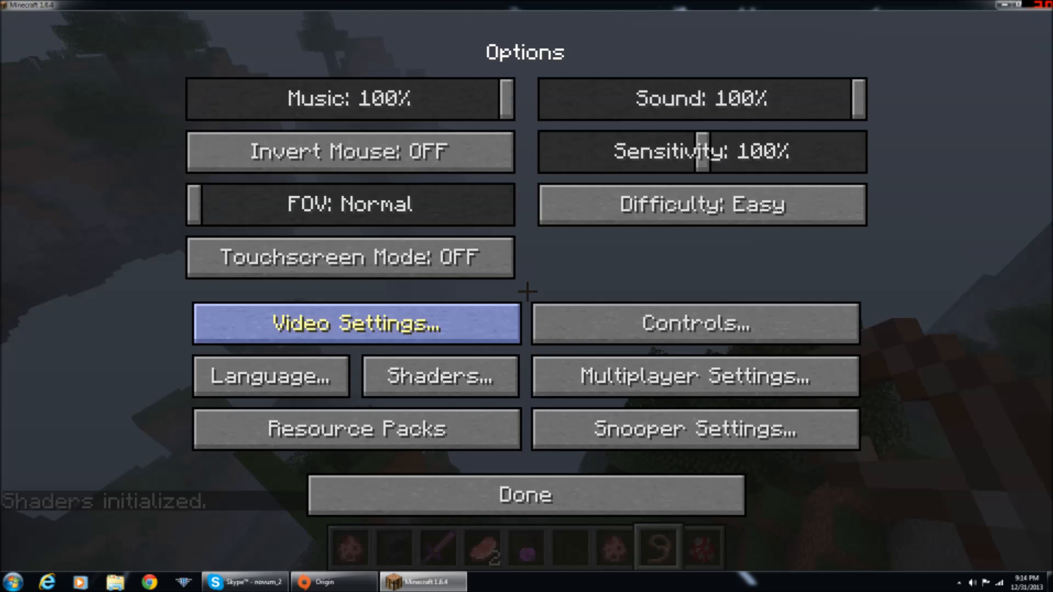
click(356, 323)
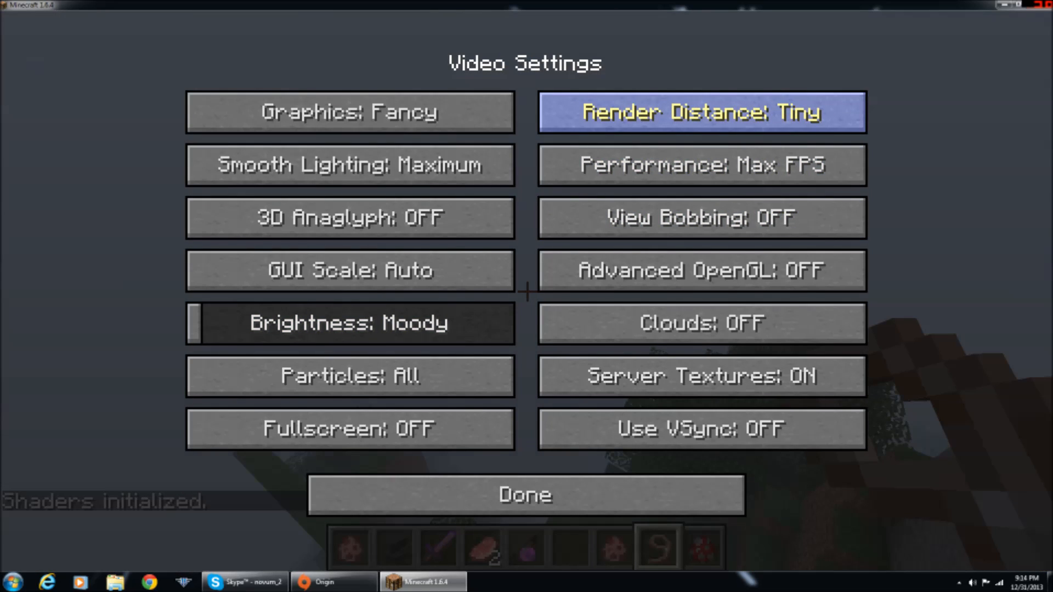
click(524, 495)
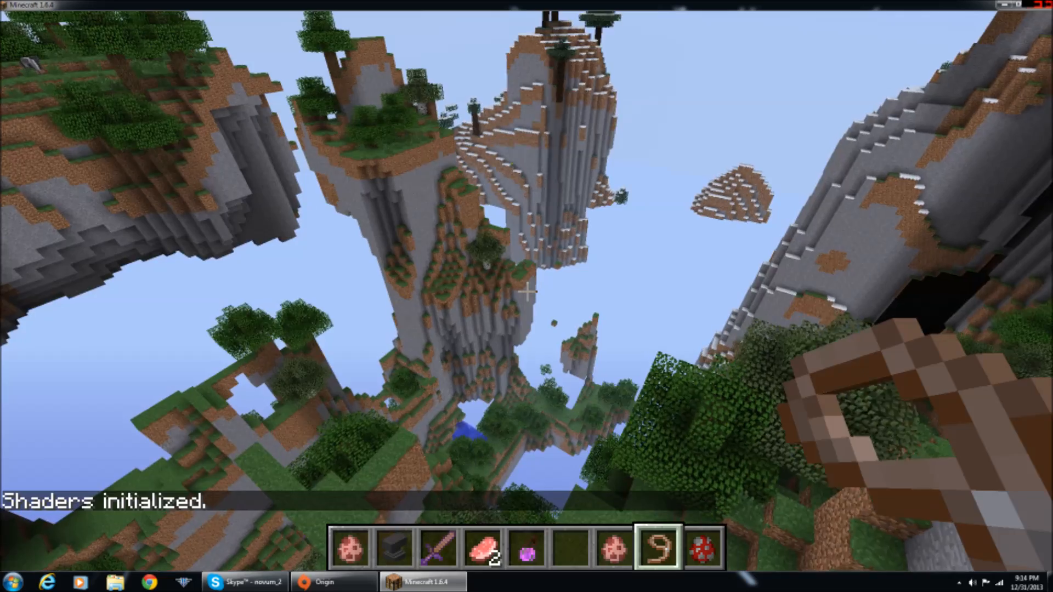
- From the pause menu re-select SEUS v10.0 Ultra DOF.zip in Shaders and resume the world with shaders applied
key(Escape)
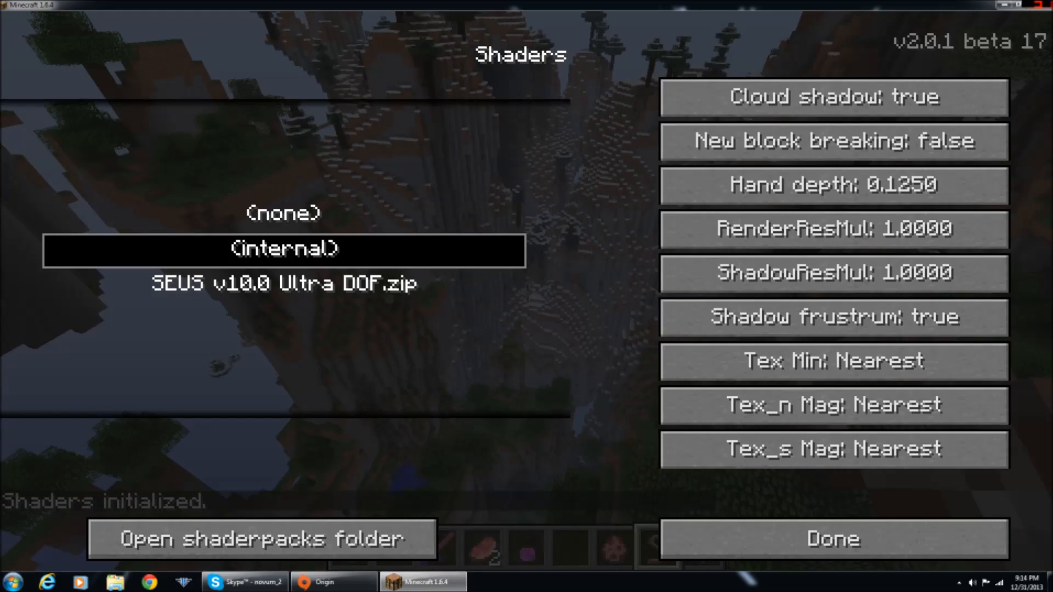
click(282, 283)
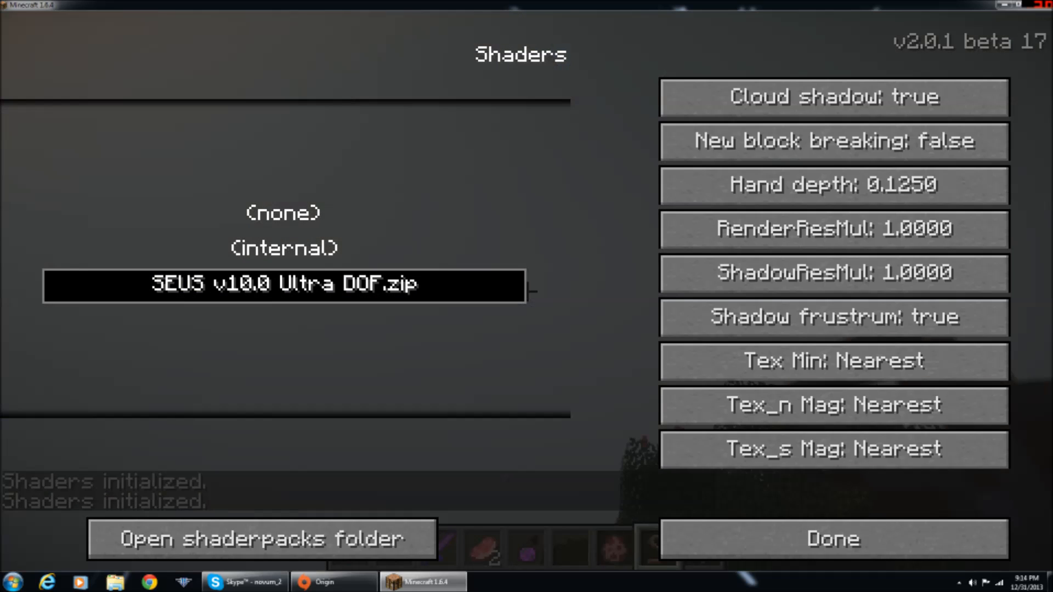
click(832, 538)
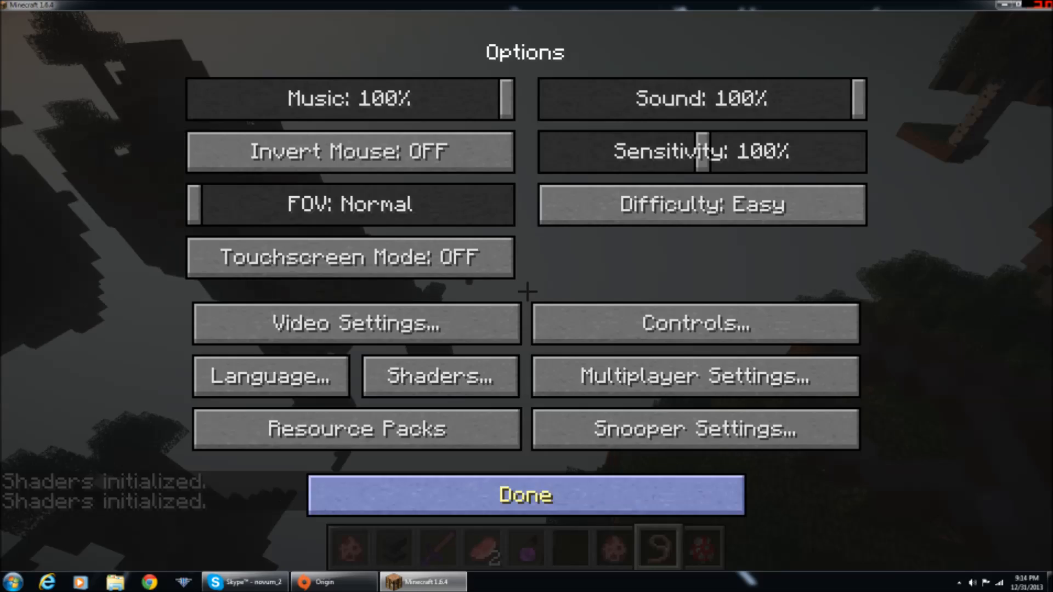
click(524, 494)
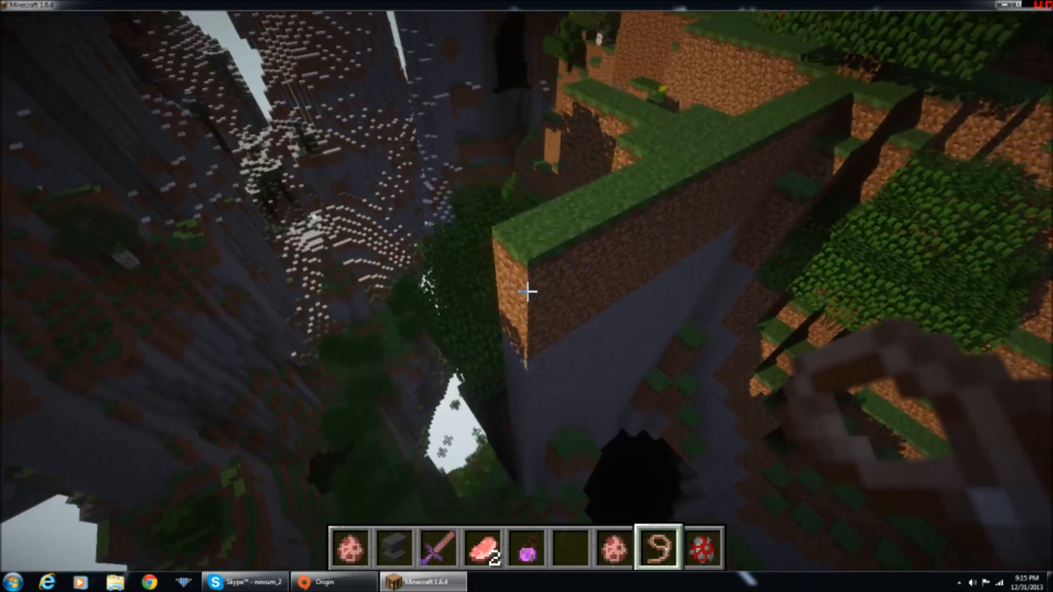
mouse_move(527, 291)
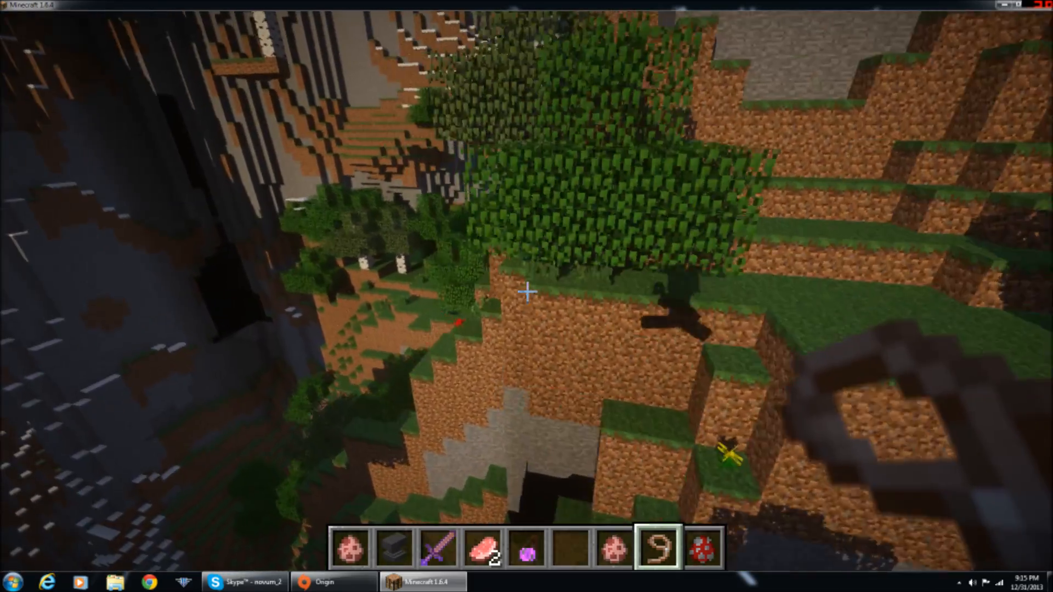